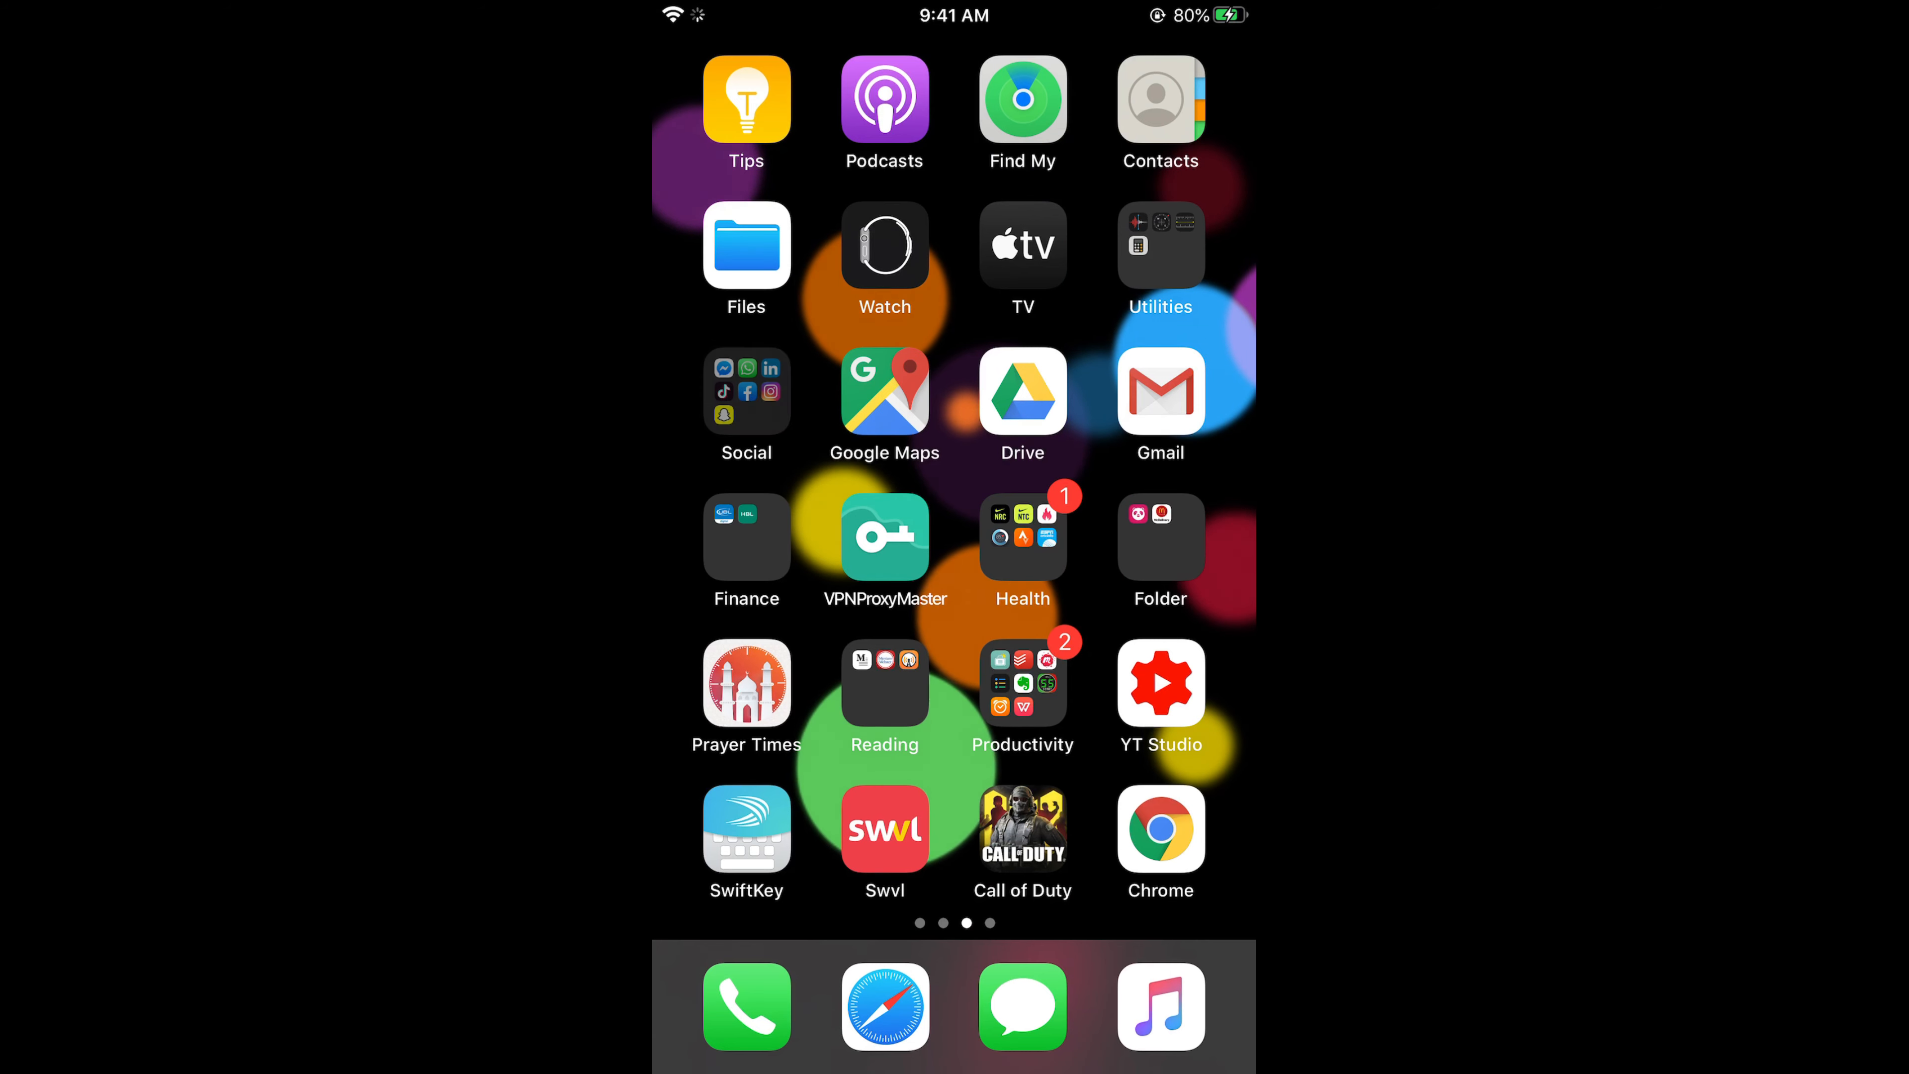
- Launch Facebook from the Social folder on the Home Screen
{"action": "left_click", "coordinate": [746, 393]}
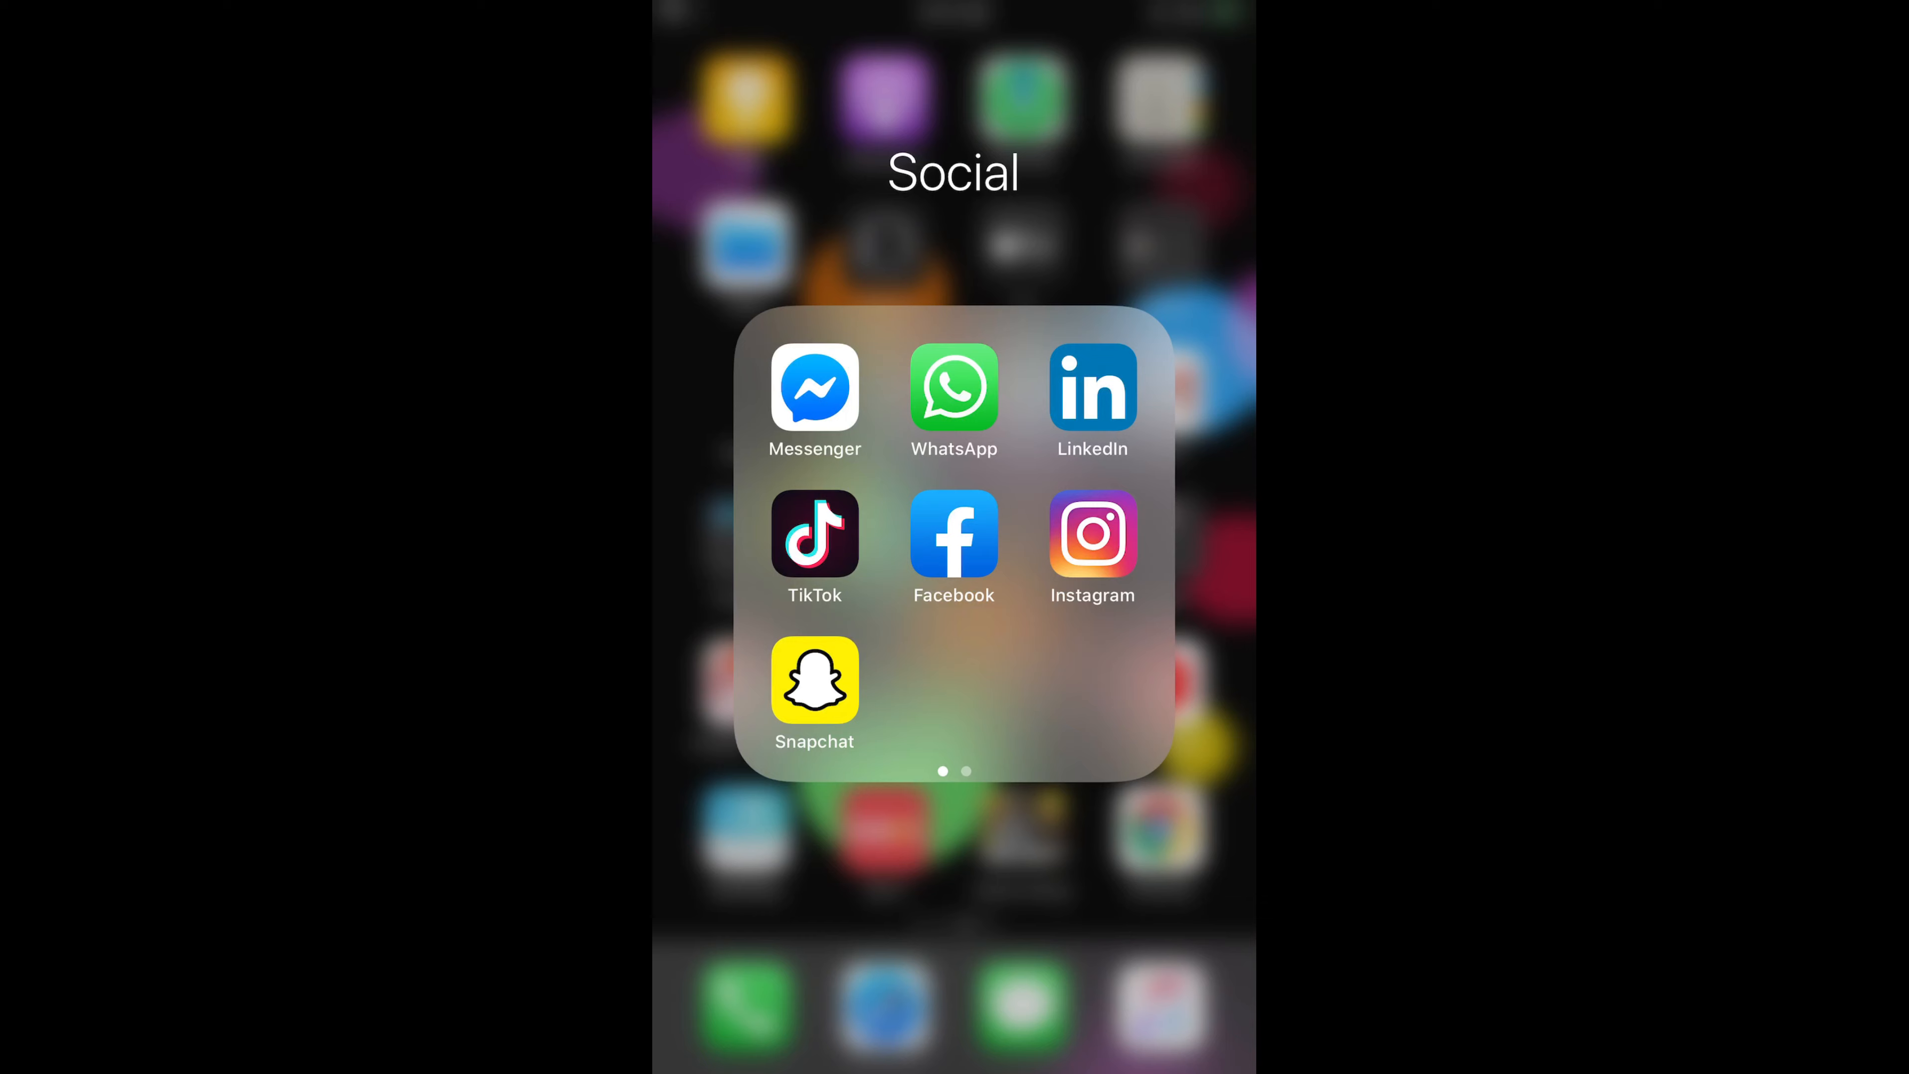
{"action": "left_click", "coordinate": [954, 535]}
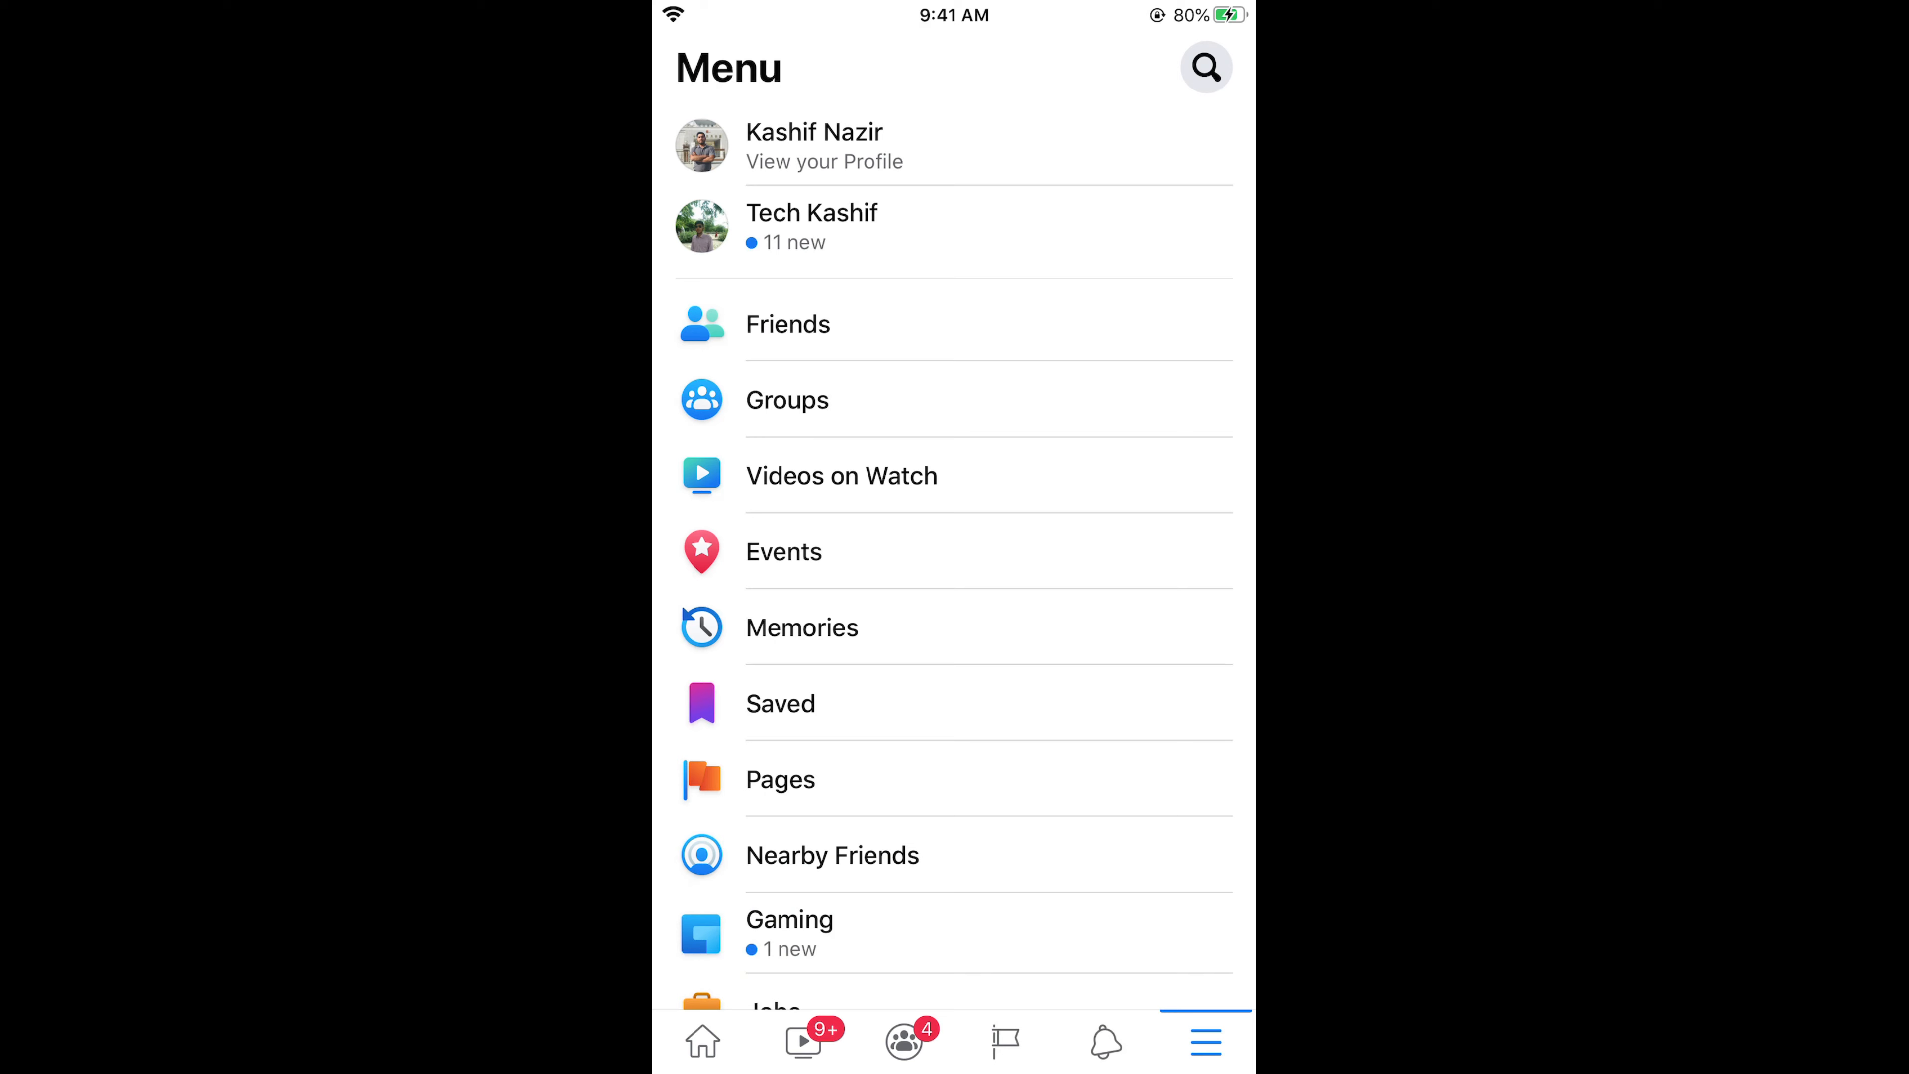
- Go to Settings from the Settings & Privacy section of the menu
{"action": "scroll", "scroll_direction": "down", "scroll_amount": 3}
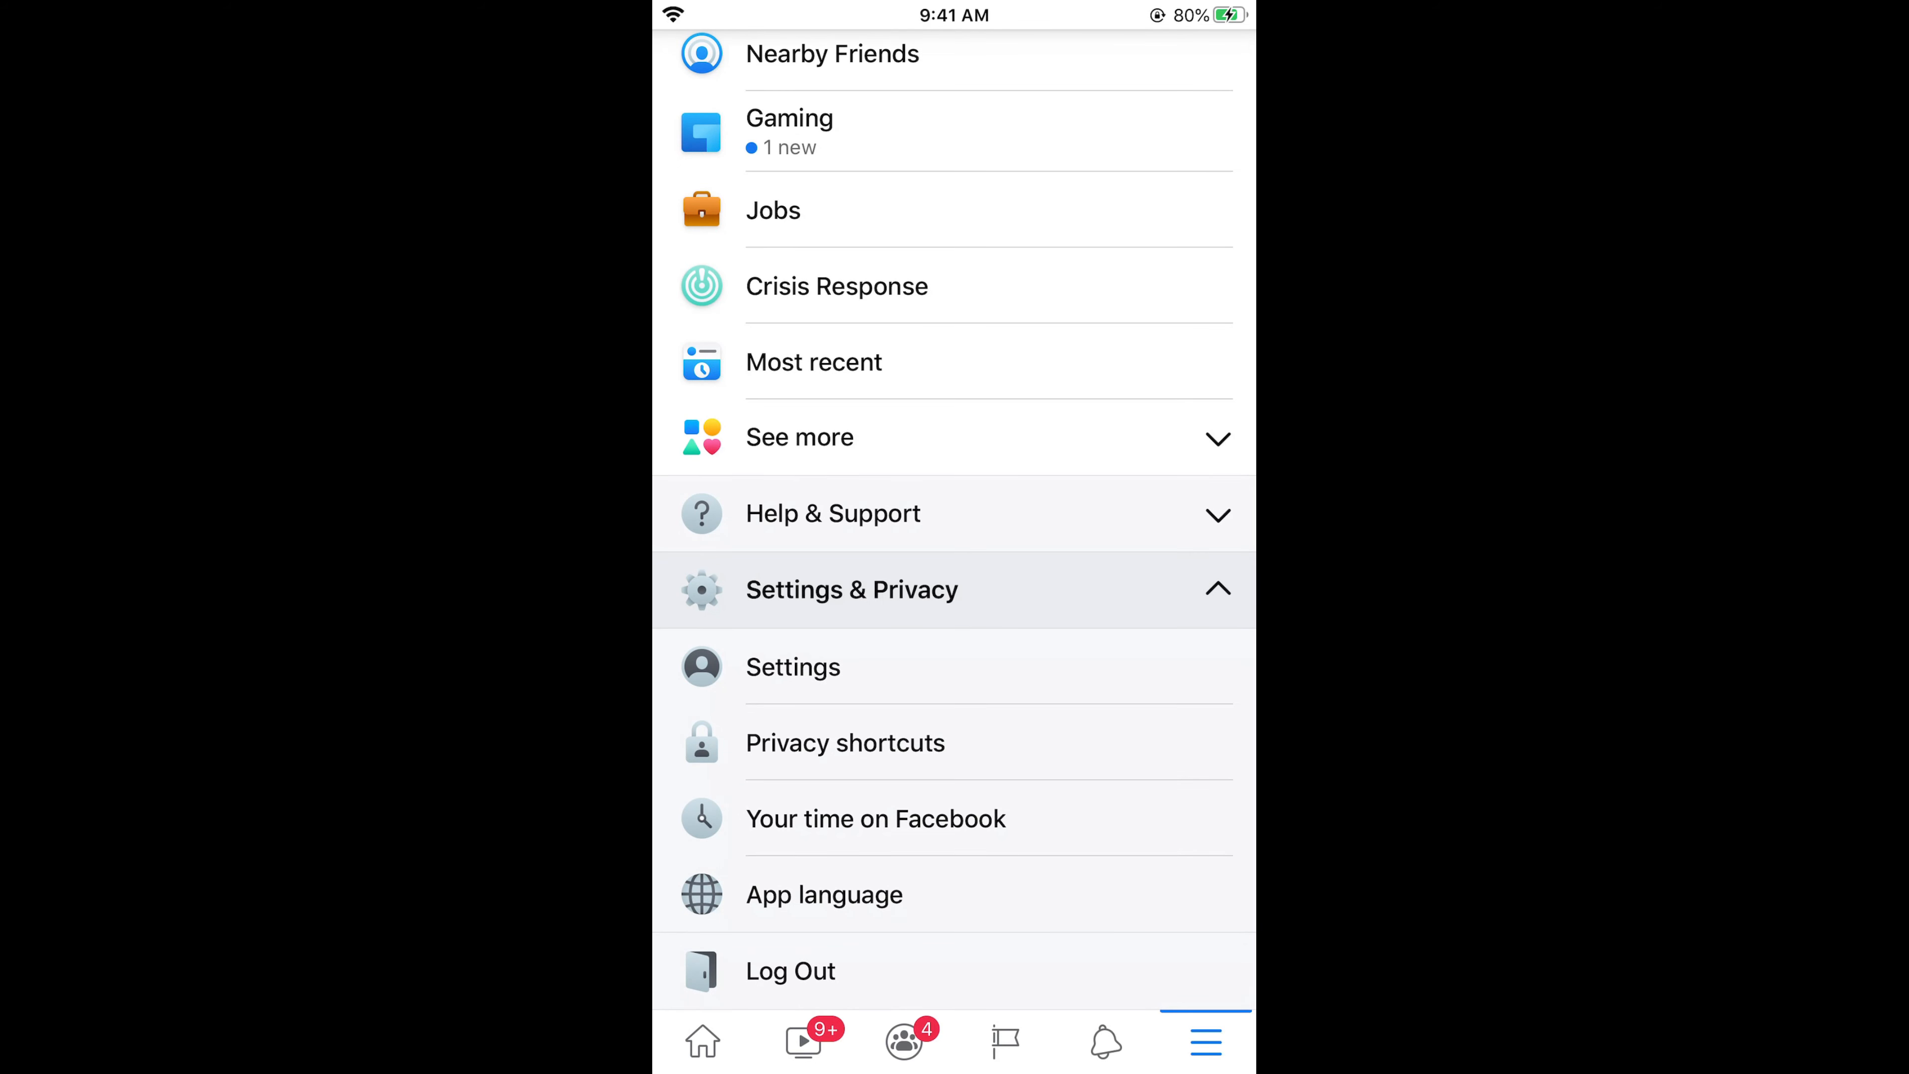
{"action": "left_click", "coordinate": [793, 666]}
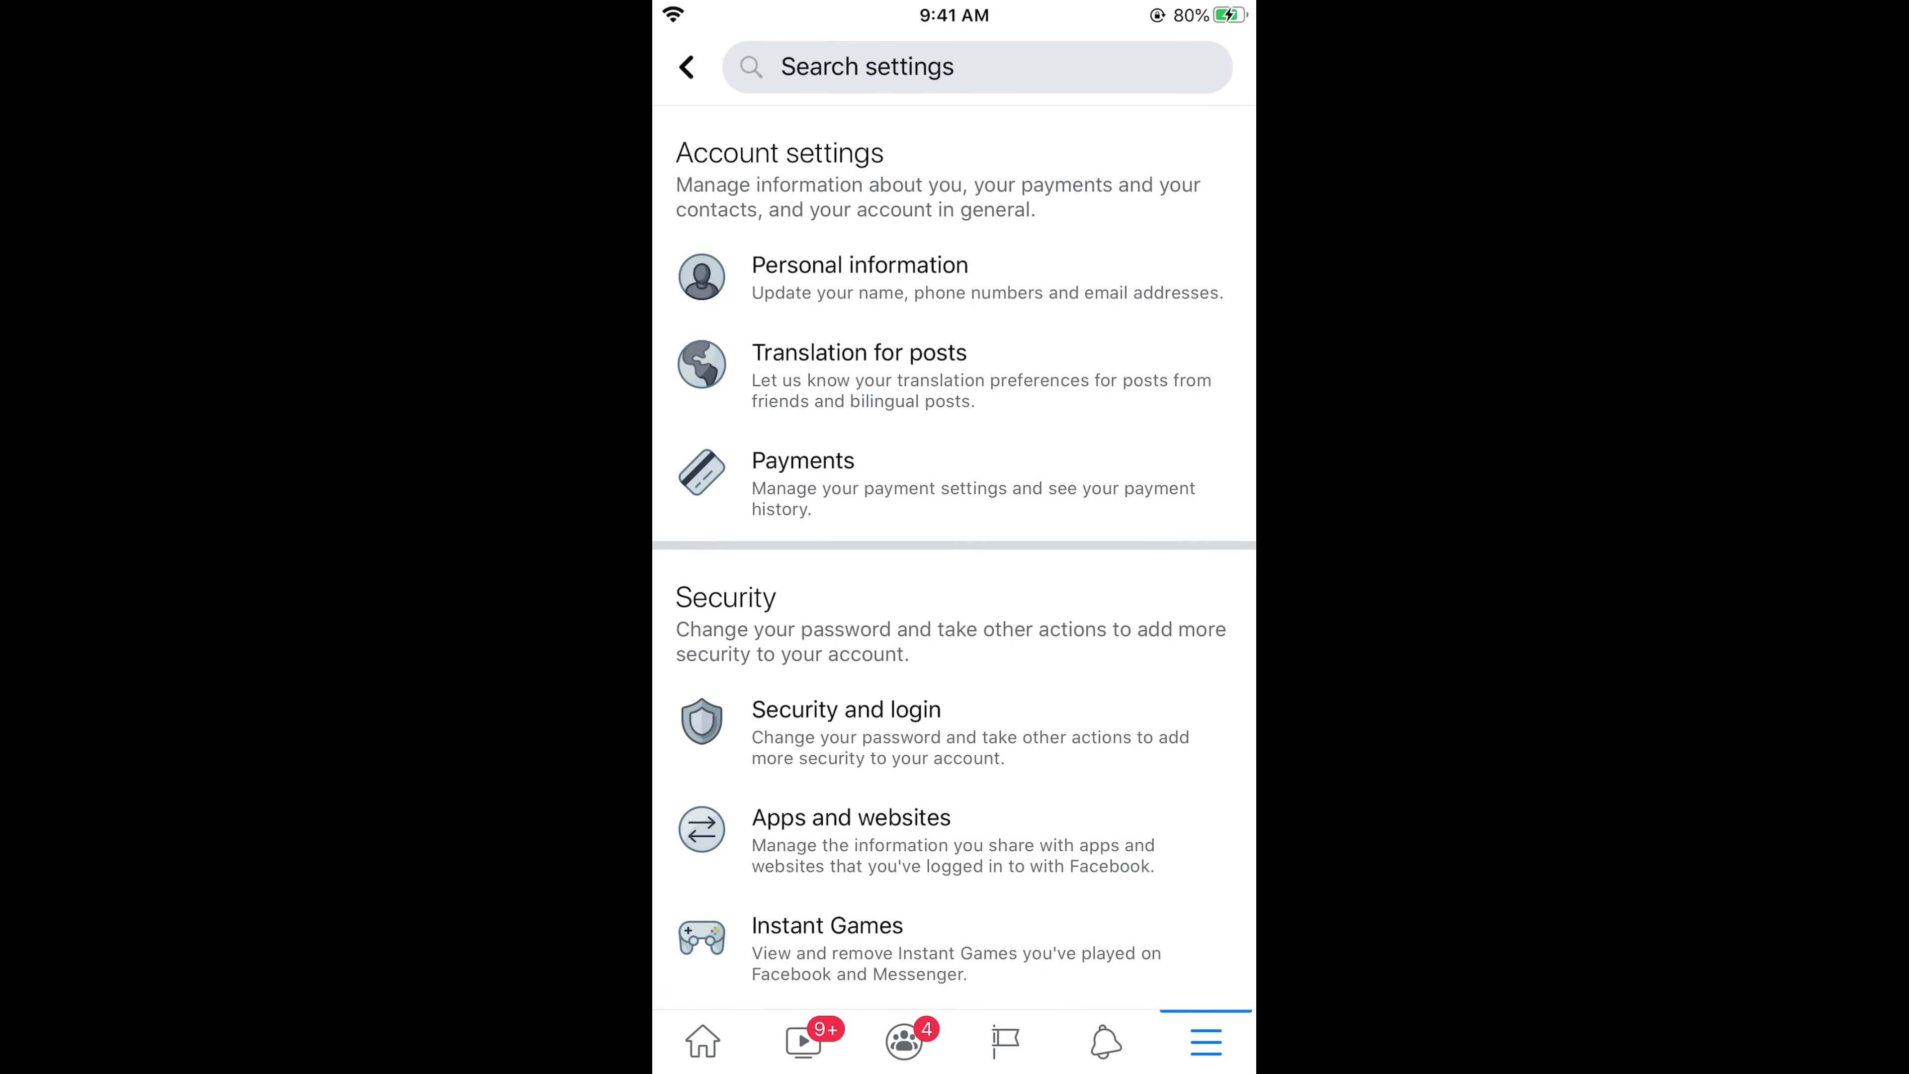
- Go to Notification settings under the Notifications section of Settings
{"action": "scroll", "scroll_direction": "down", "scroll_amount": 3}
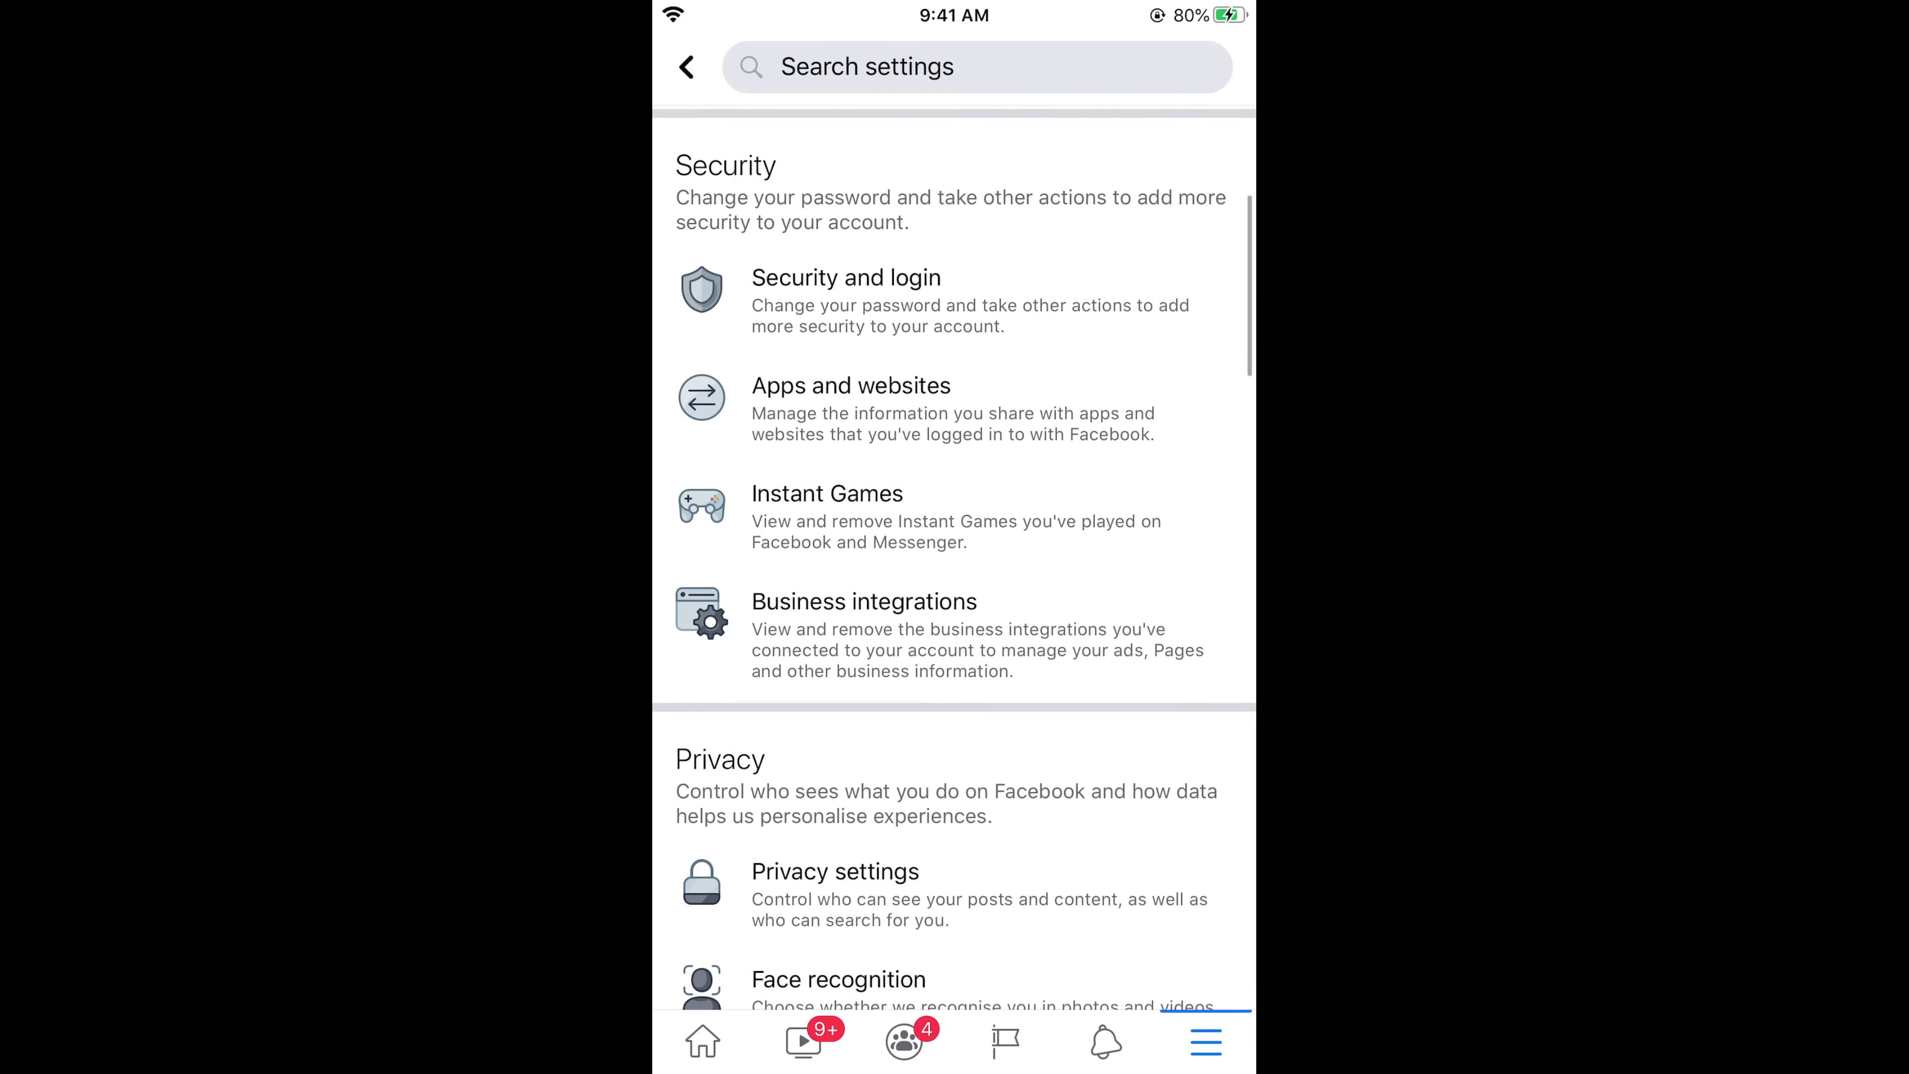
{"action": "scroll", "scroll_direction": "down", "scroll_amount": 3}
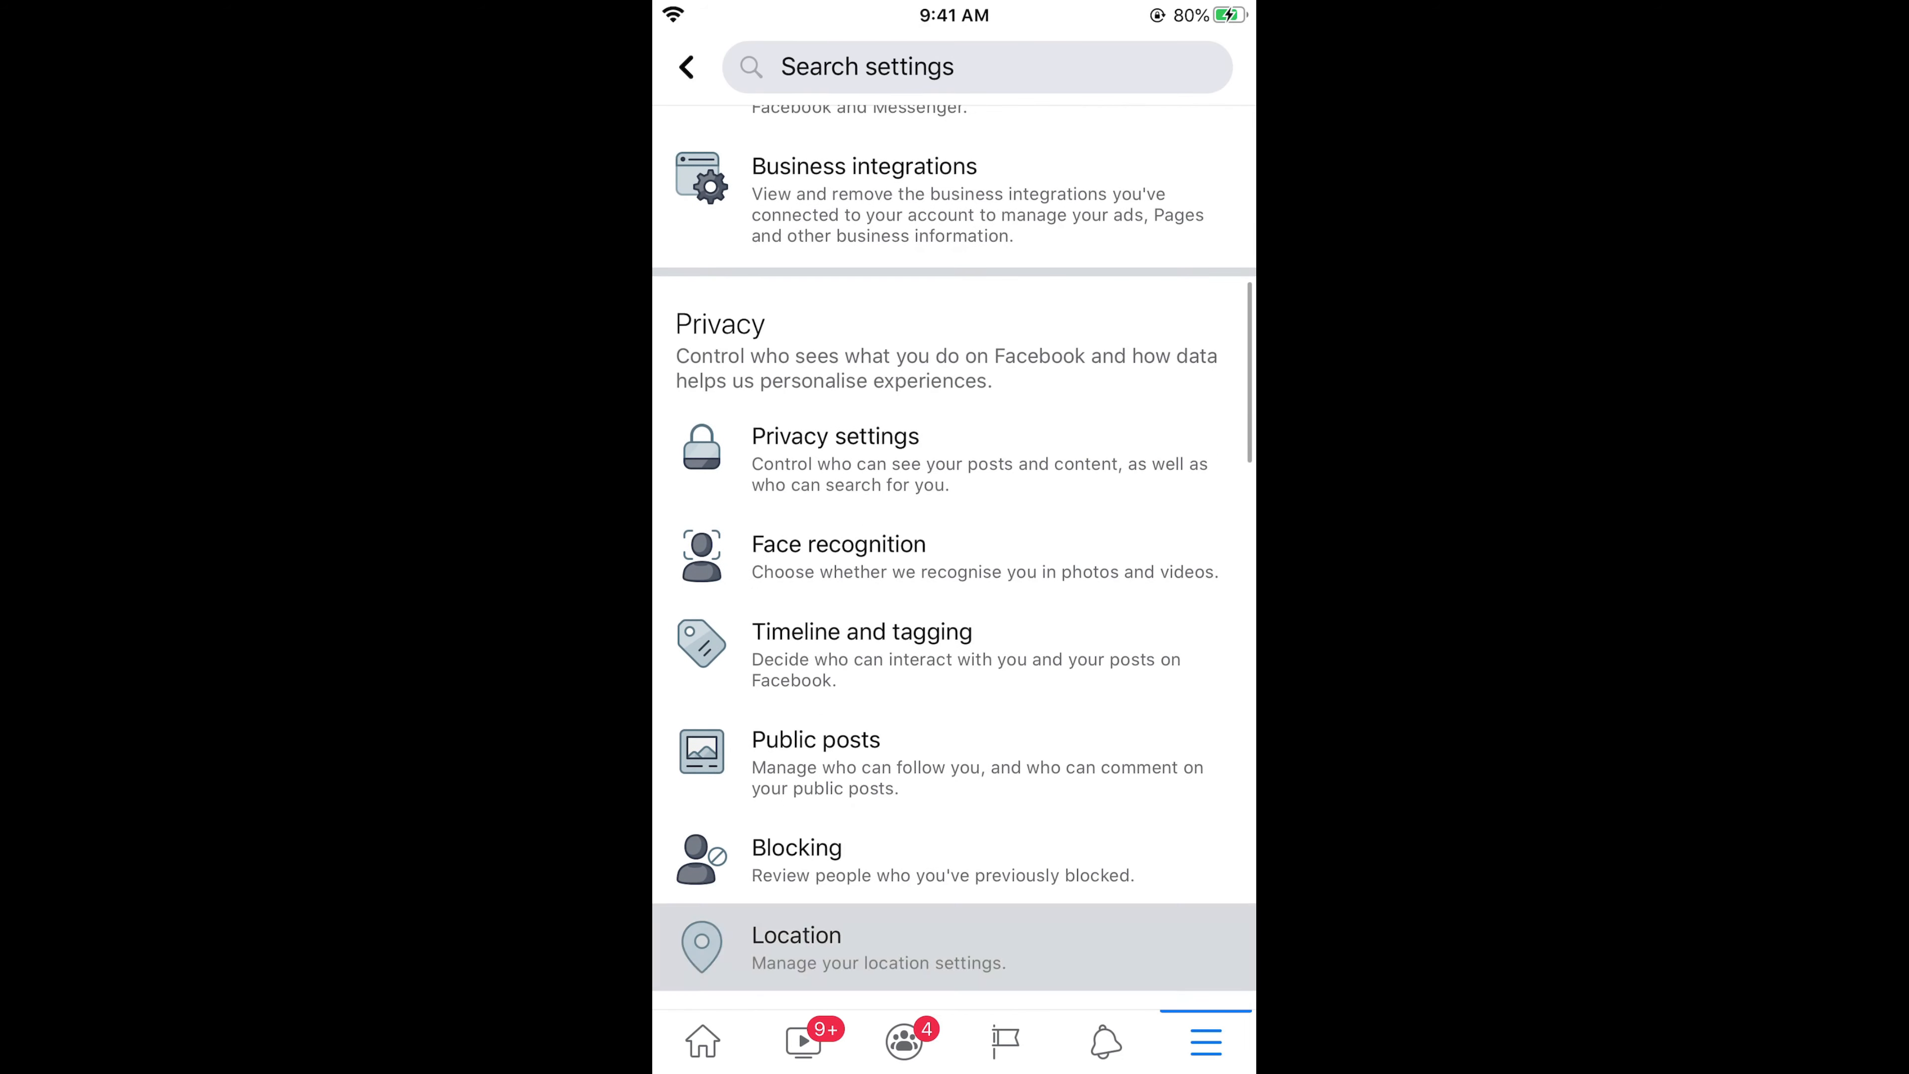
{"action": "scroll", "scroll_direction": "down", "scroll_amount": 3}
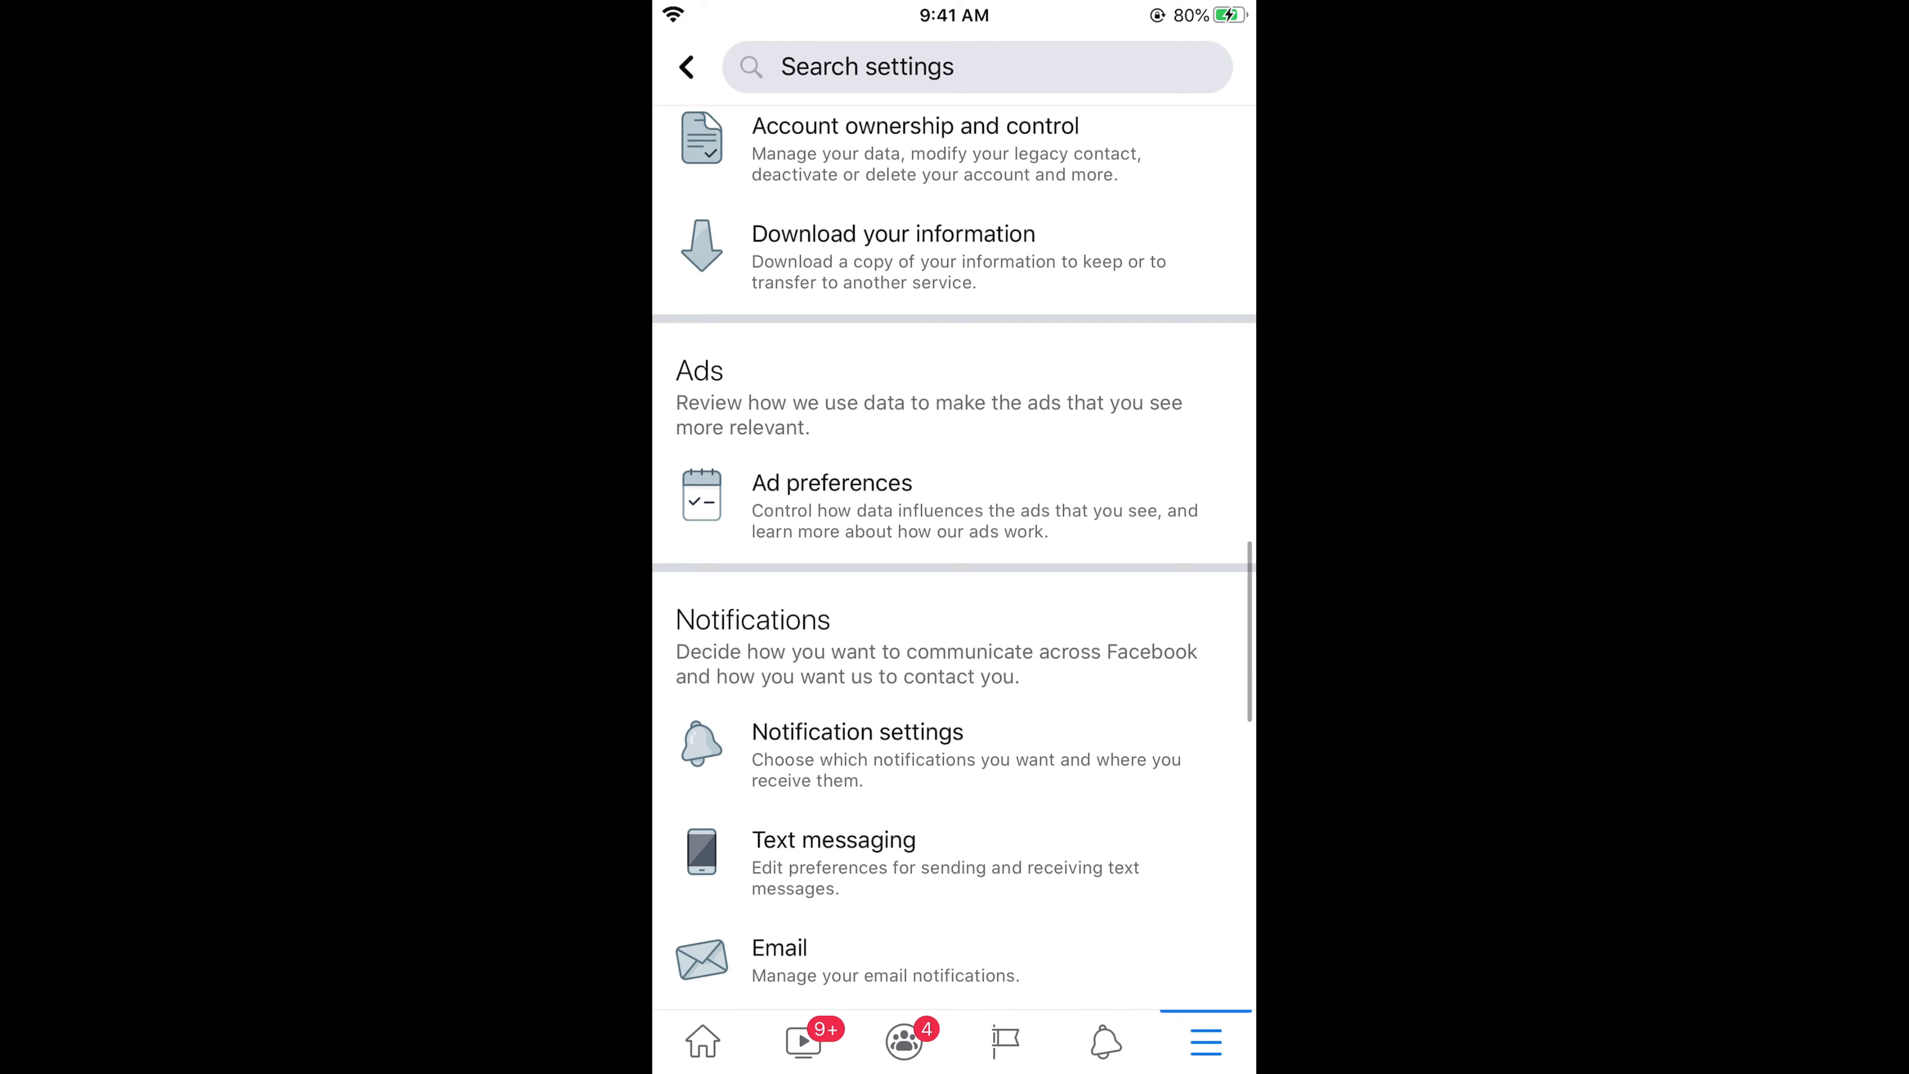
{"action": "scroll", "scroll_direction": "down", "scroll_amount": 3}
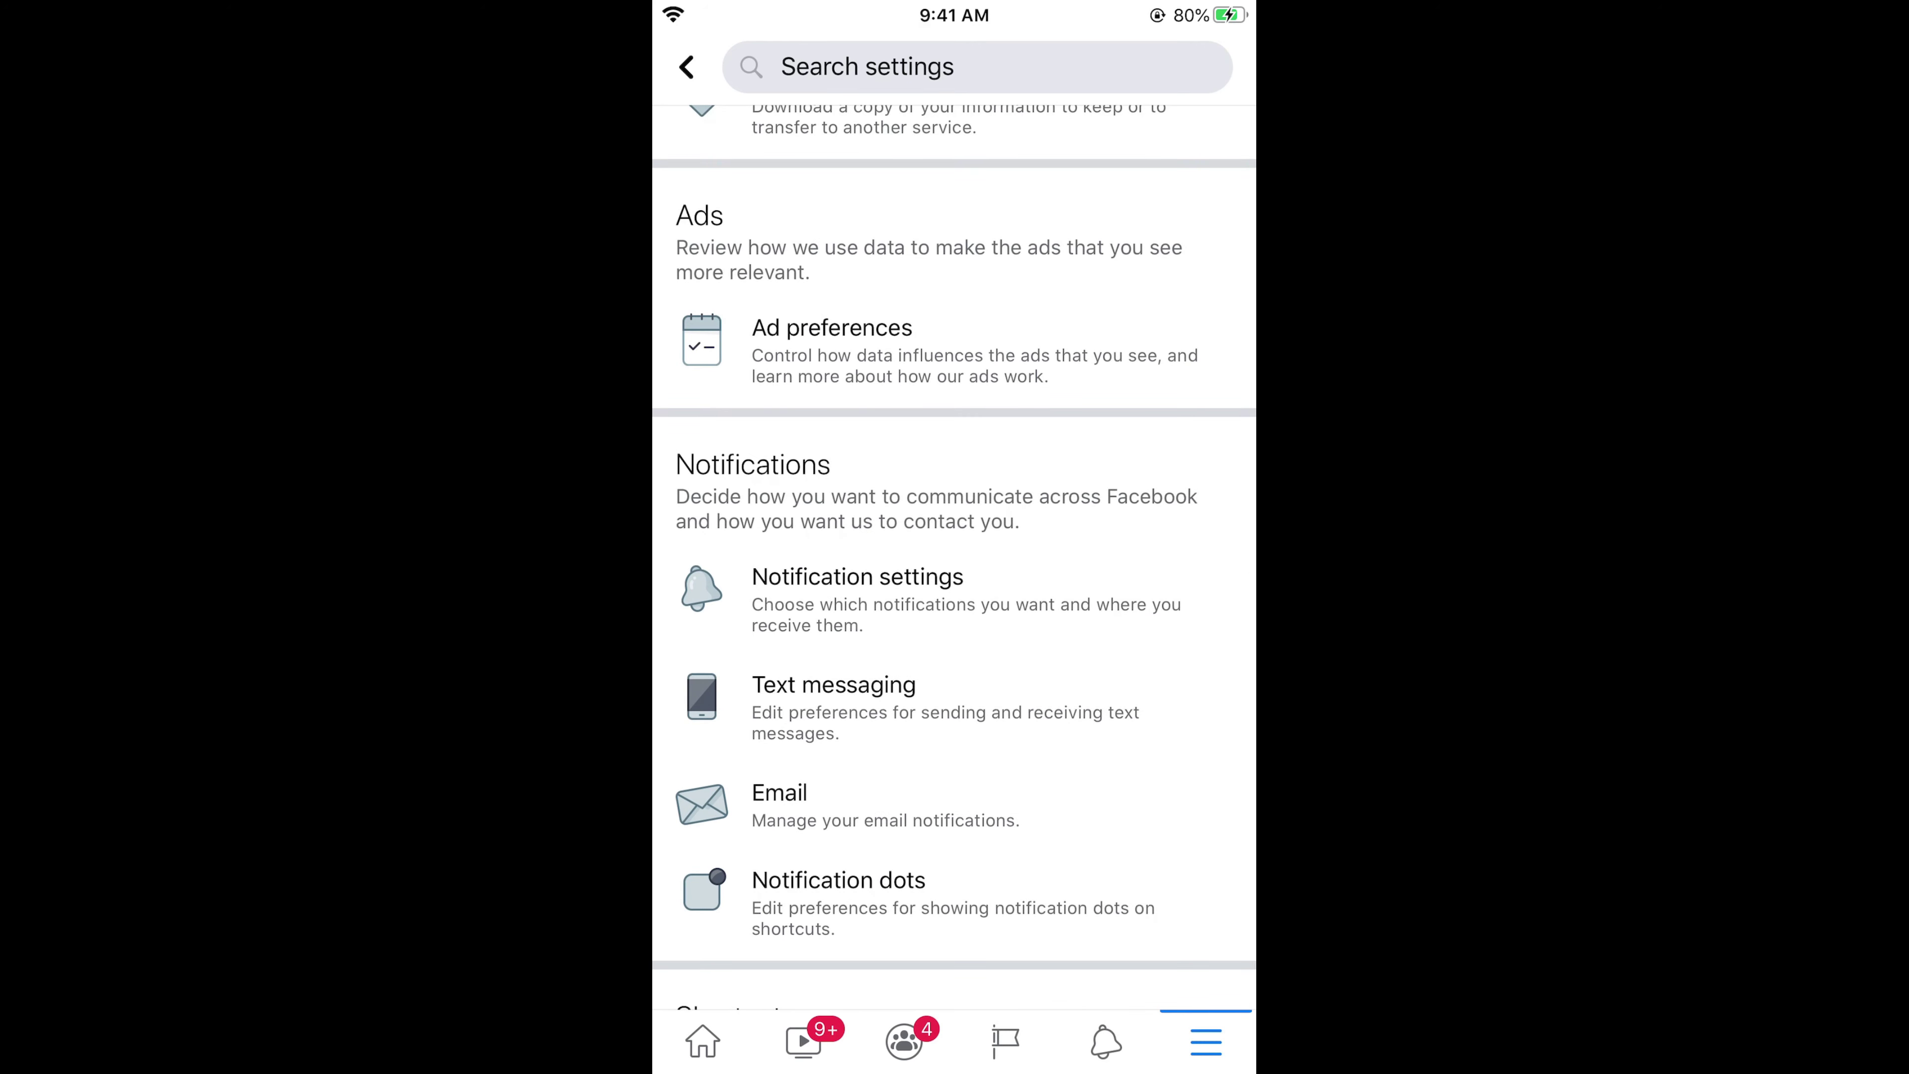
{"action": "left_click", "coordinate": [857, 577]}
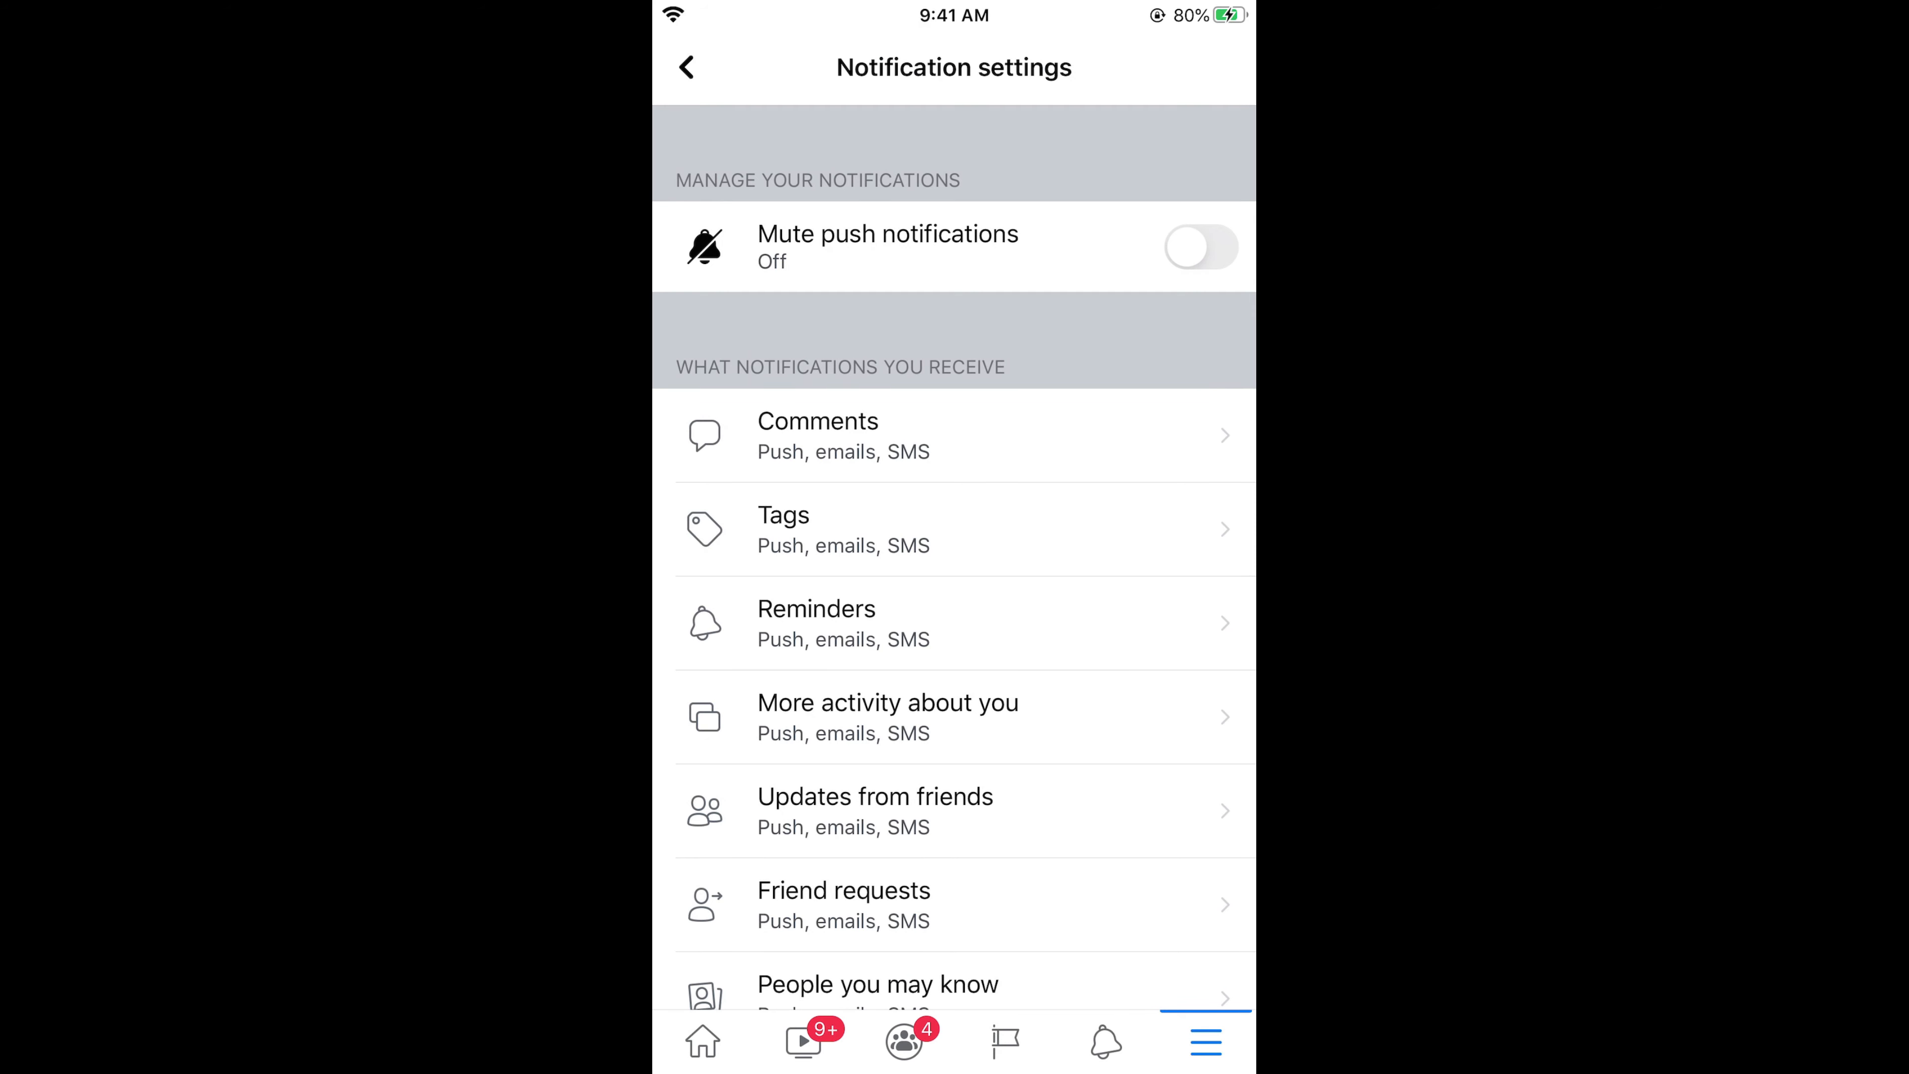
- Go to the People you may know notification options
{"action": "scroll", "scroll_direction": "down", "scroll_amount": 3}
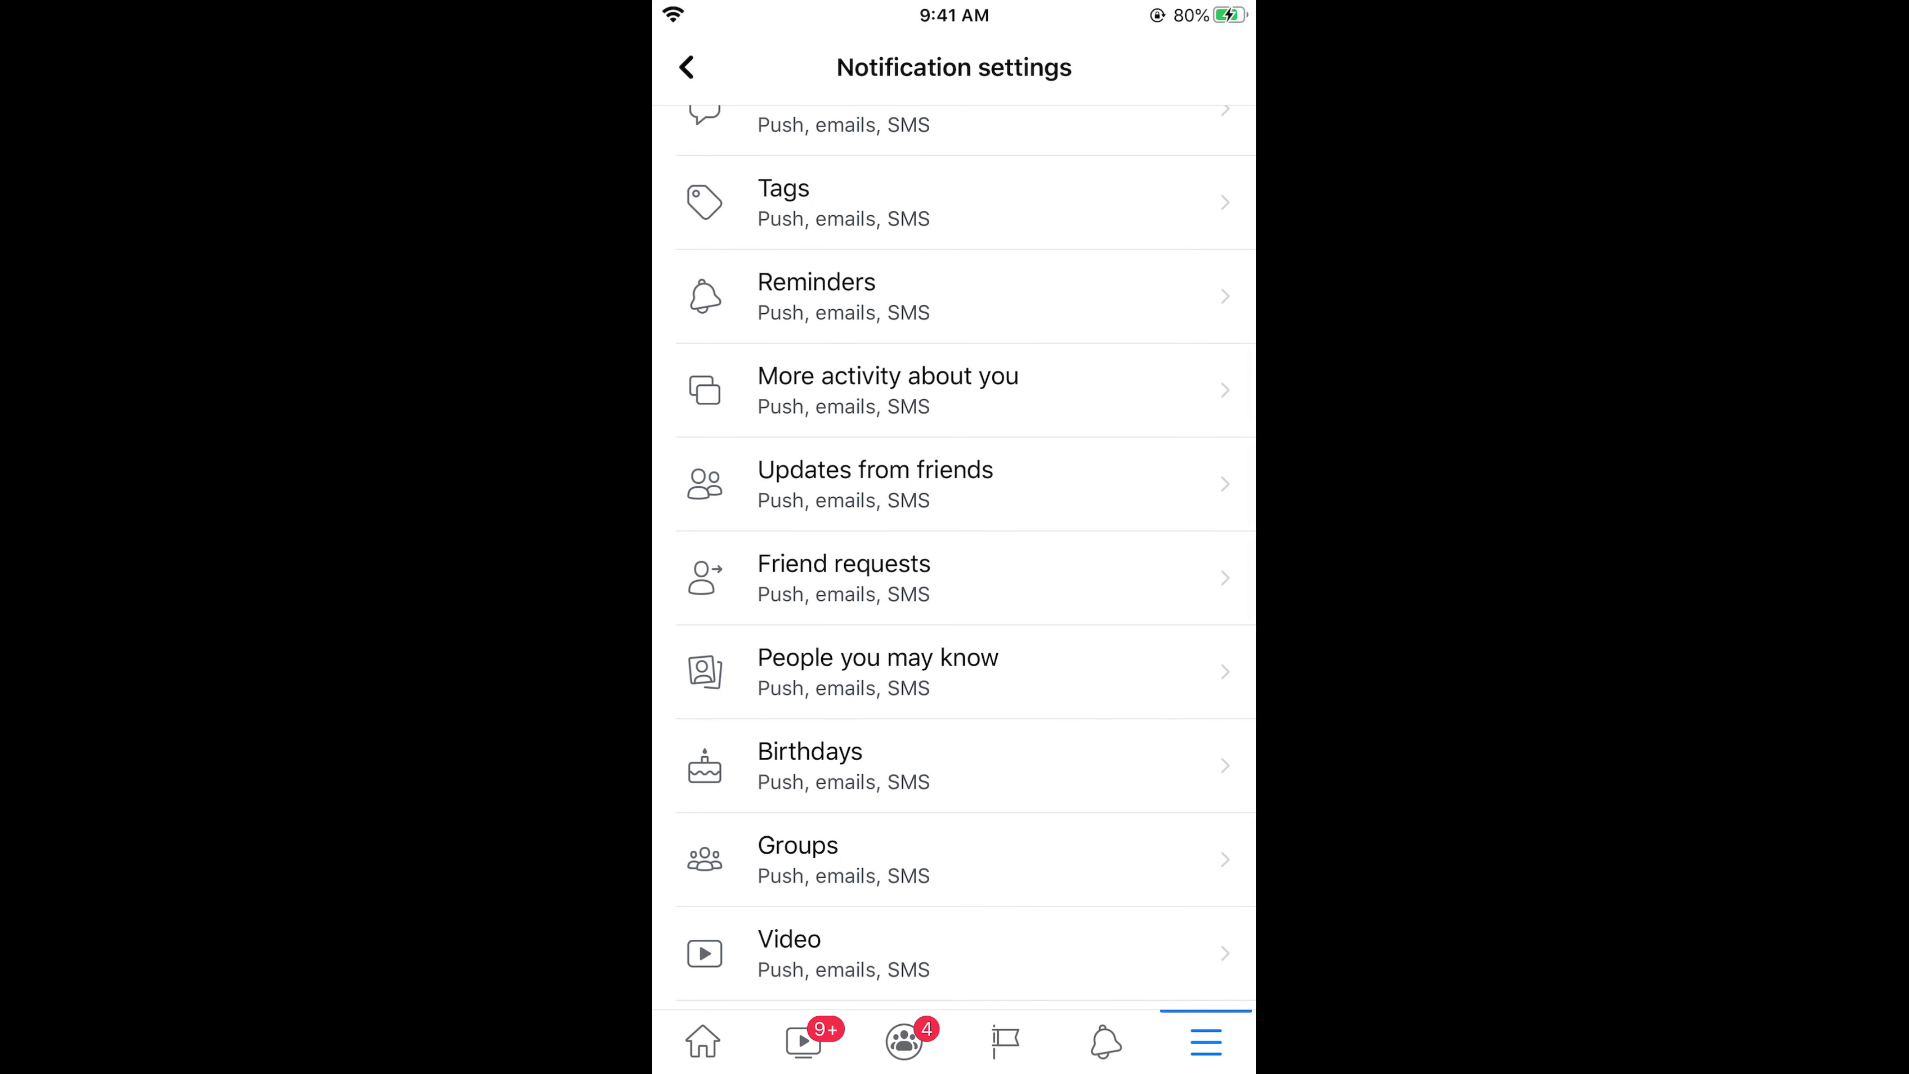
{"action": "left_click", "coordinate": [878, 657]}
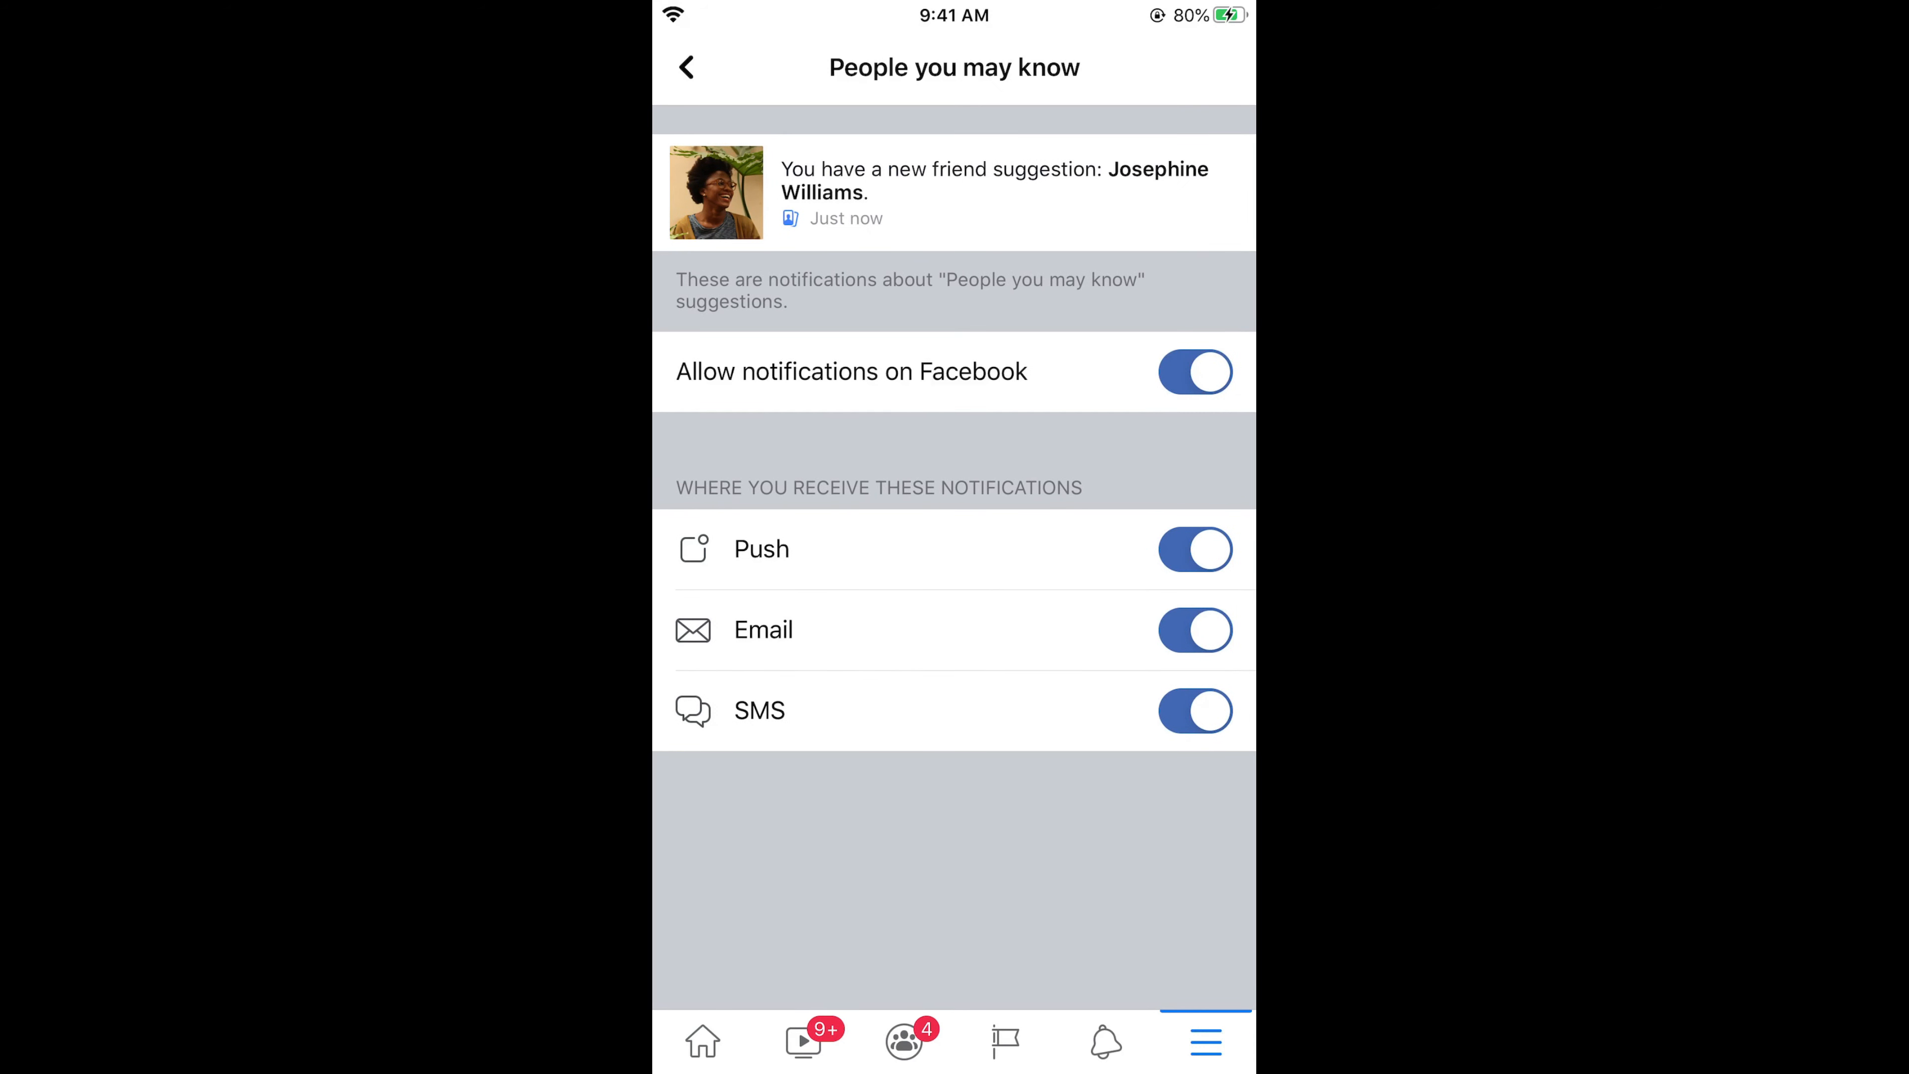
- Switch off 'Allow notifications on Facebook' for People you may know and confirm with OK
{"action": "left_click", "coordinate": [1193, 372]}
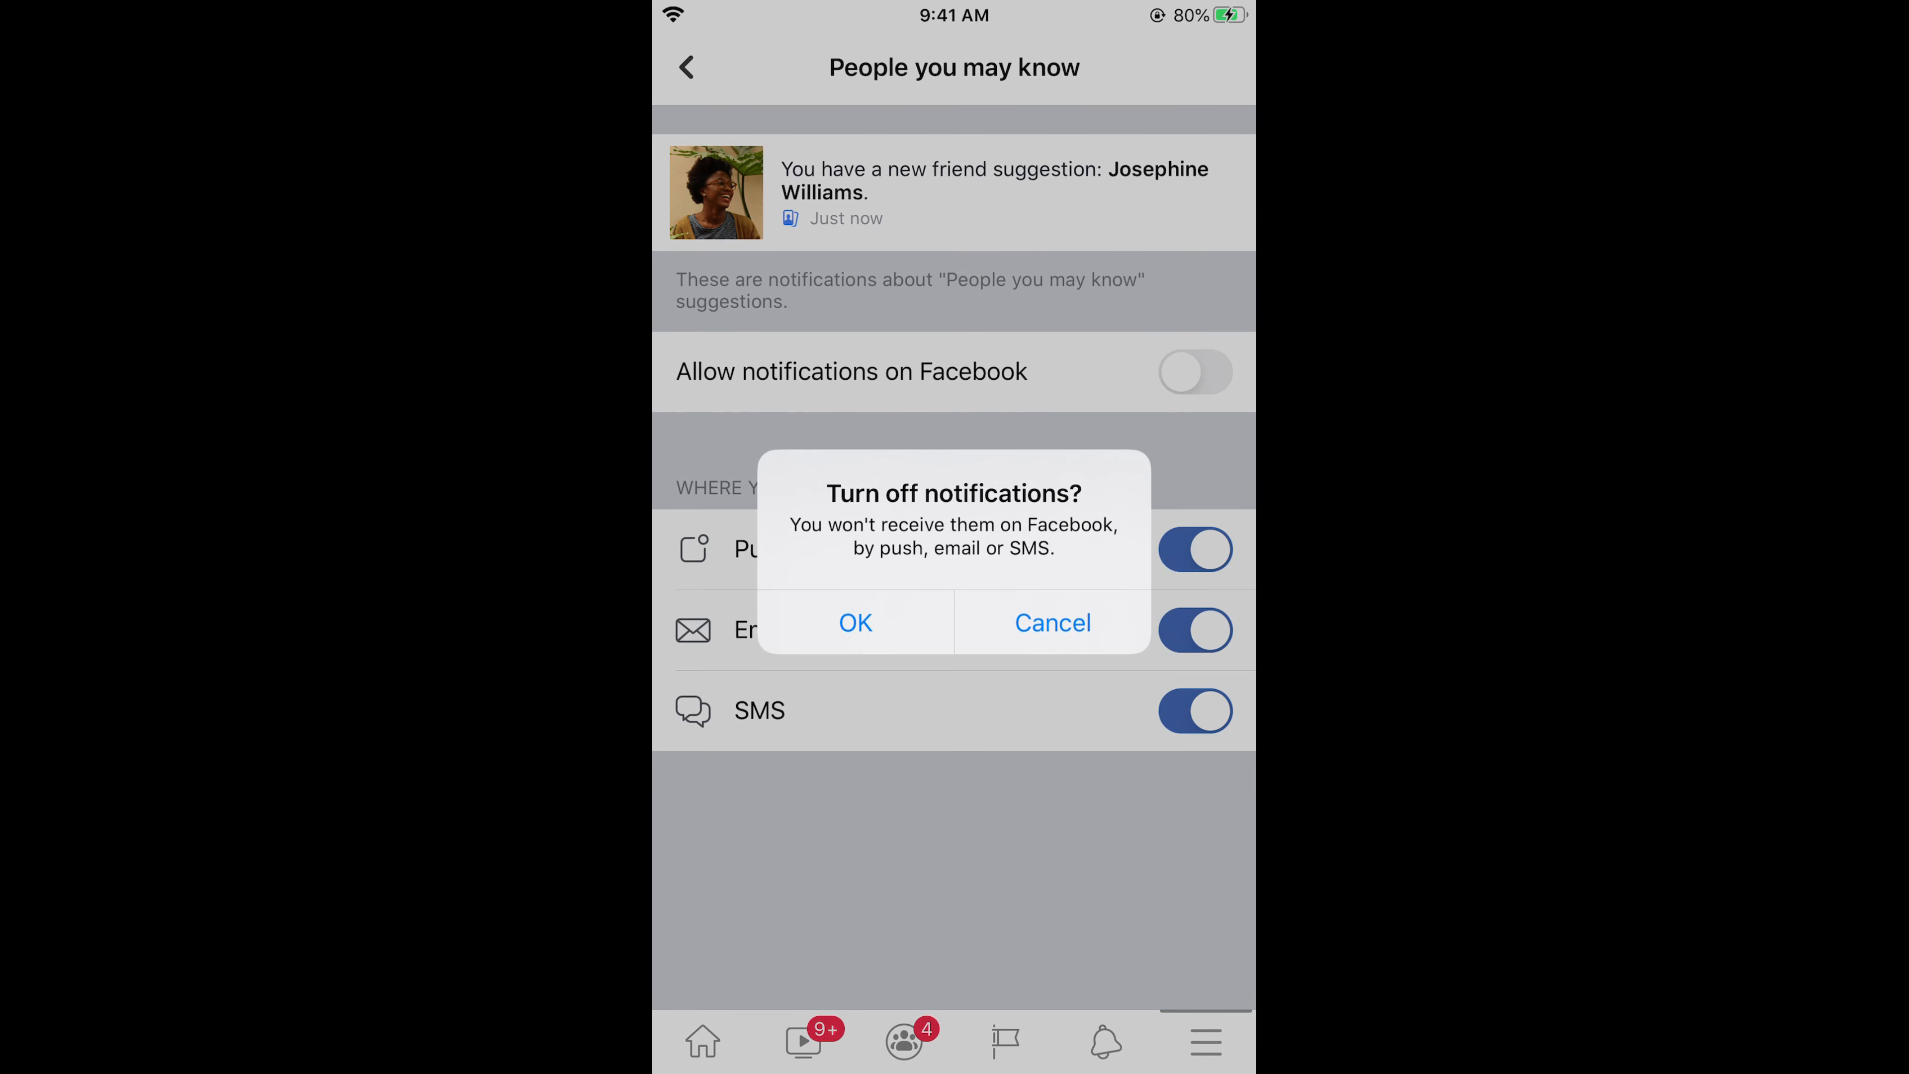
{"action": "left_click", "coordinate": [855, 622]}
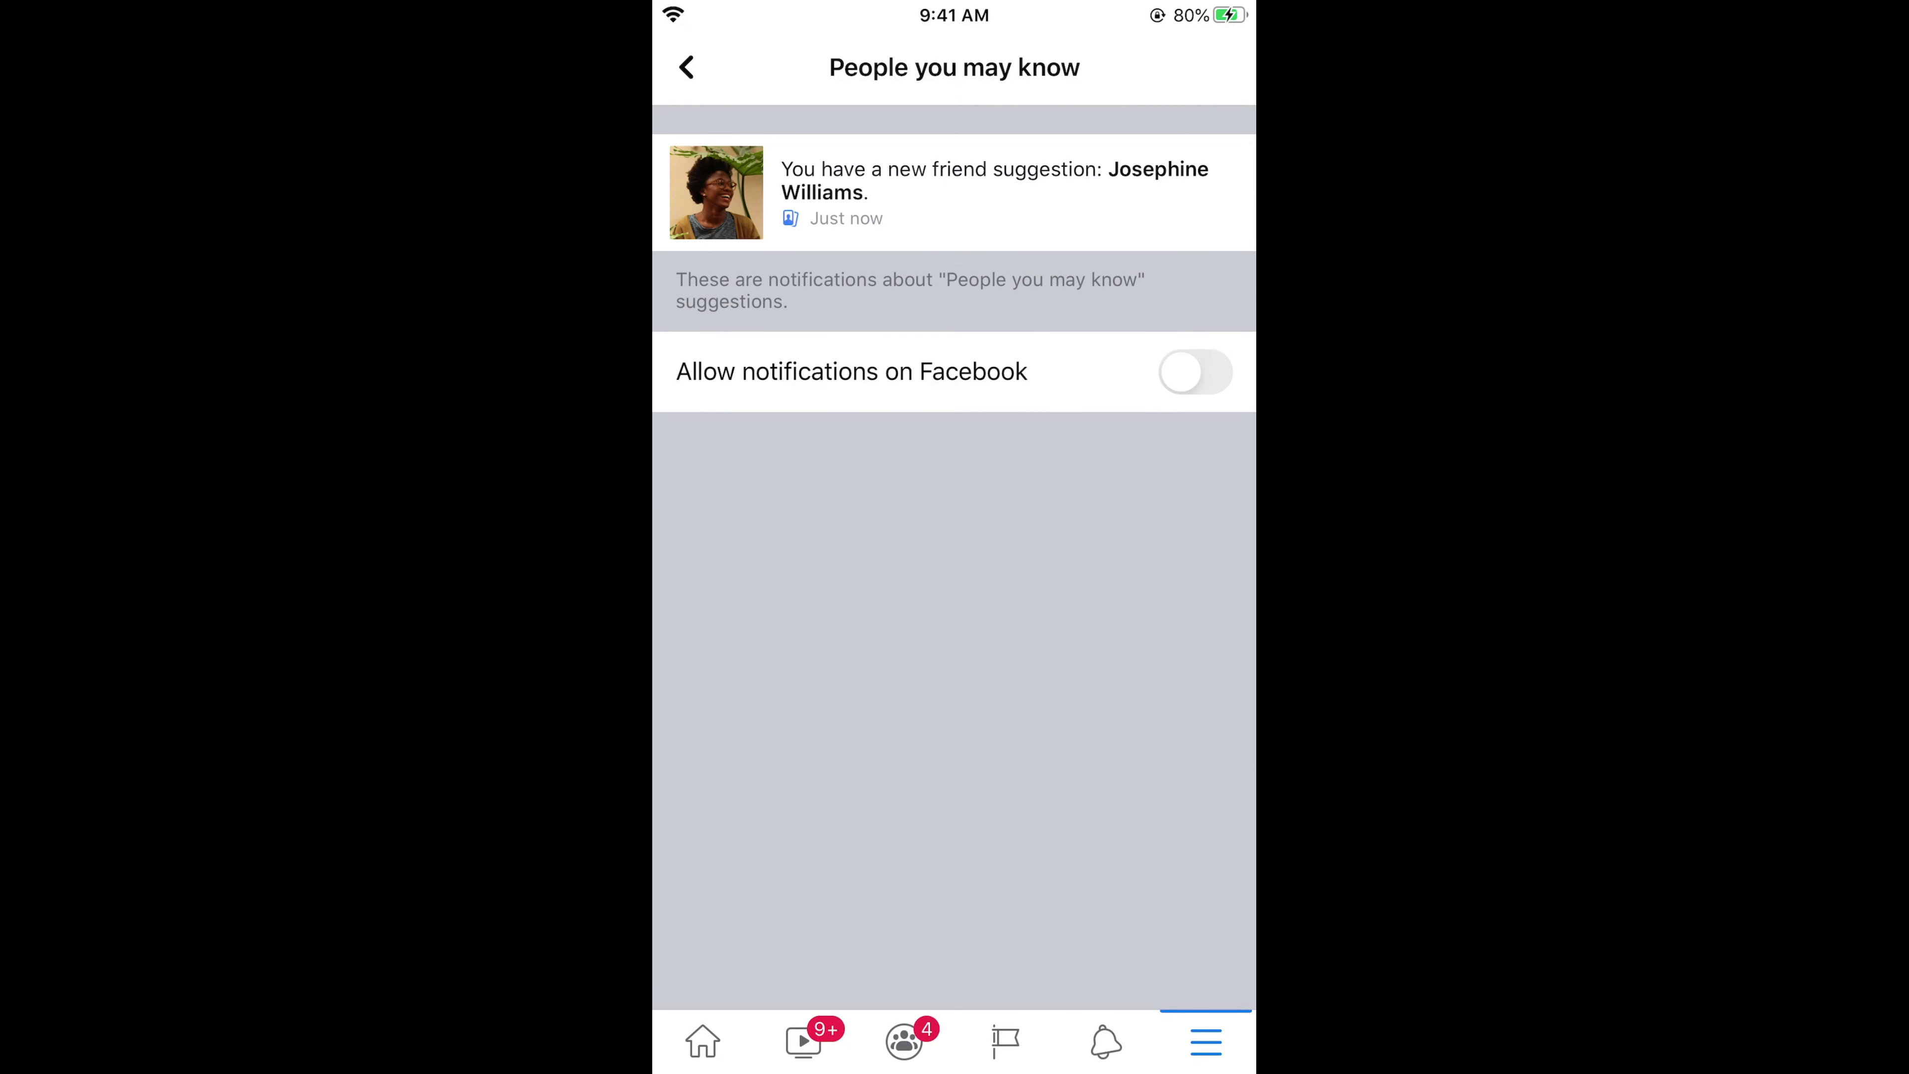